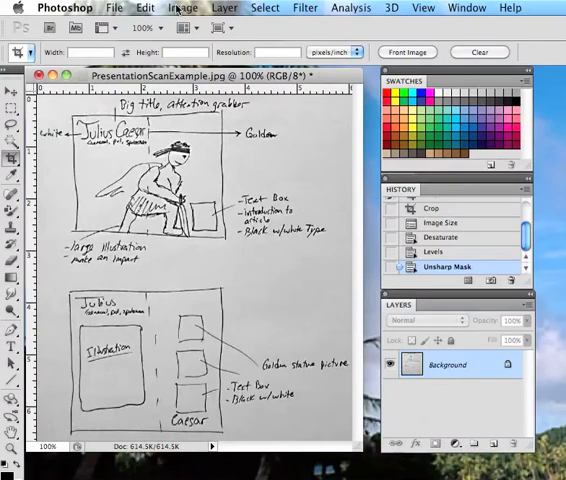
# Apply a Levels adjustment to the scanned pencil sketch via Image > Adjustments
pyautogui.click(182, 7)
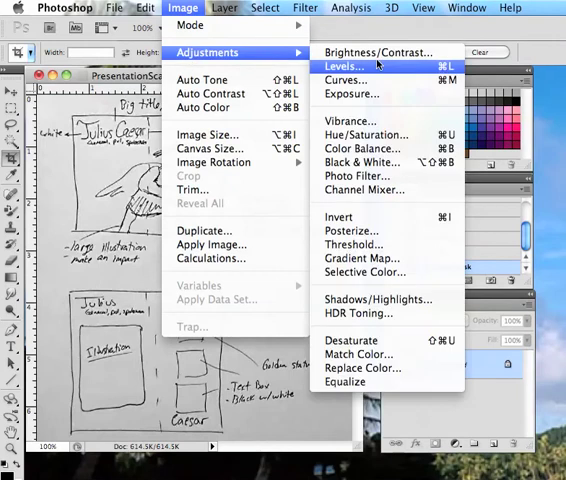
pyautogui.click(344, 65)
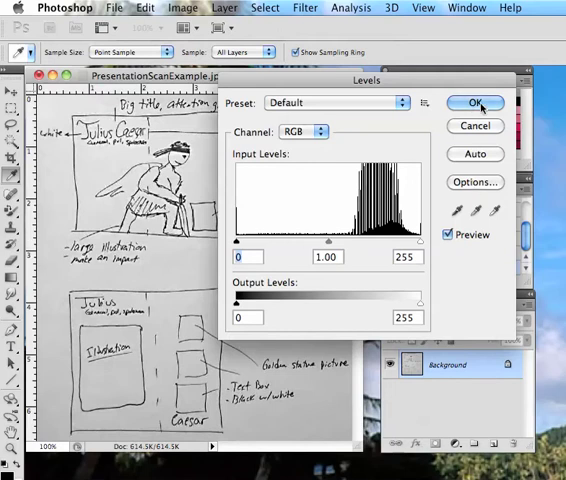
pyautogui.click(476, 102)
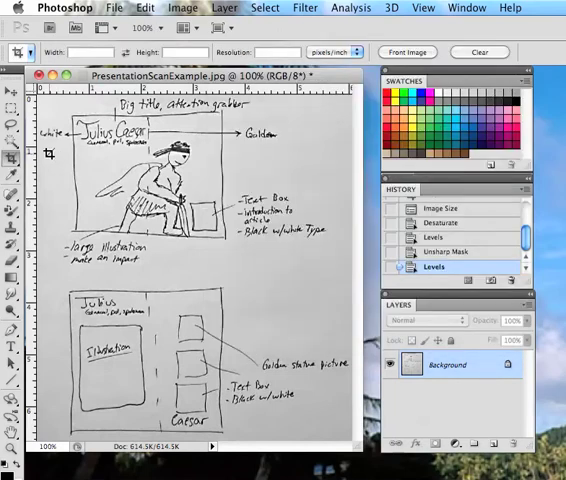
# Choose the Dodge tool with Range set to Highlights and a lowered Exposure
pyautogui.click(13, 315)
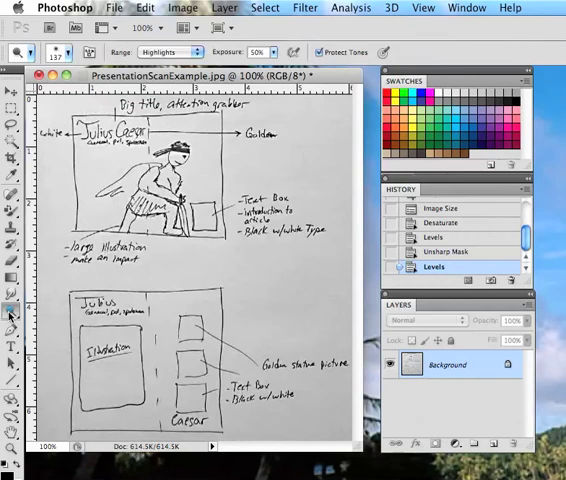
pyautogui.moveTo(12, 310)
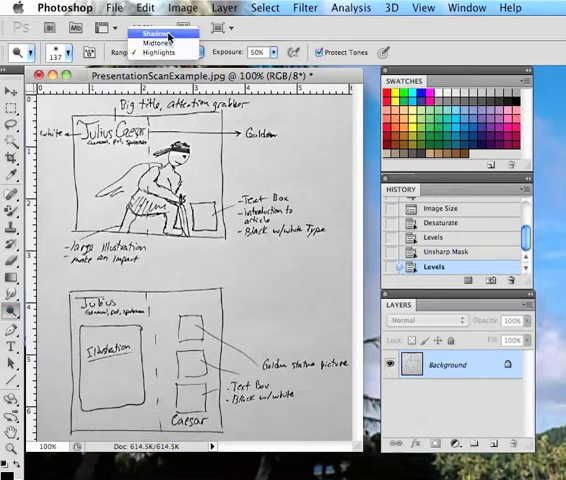
pyautogui.click(165, 52)
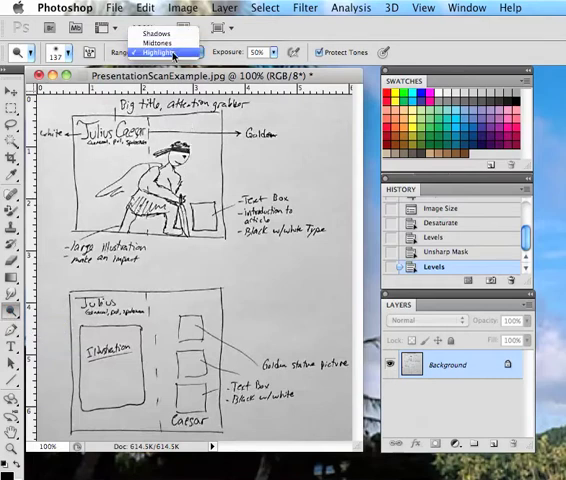
pyautogui.click(167, 52)
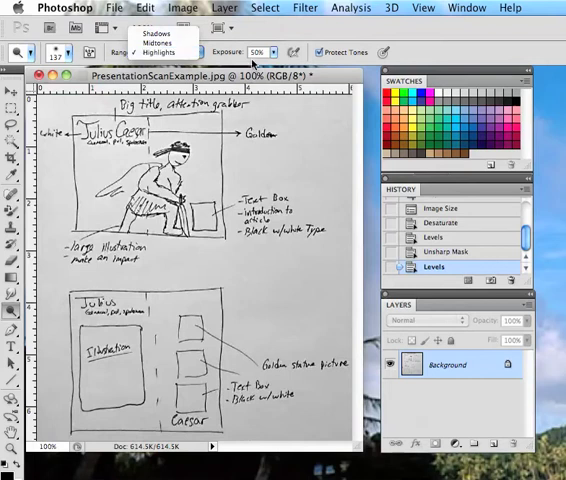
pyautogui.click(157, 43)
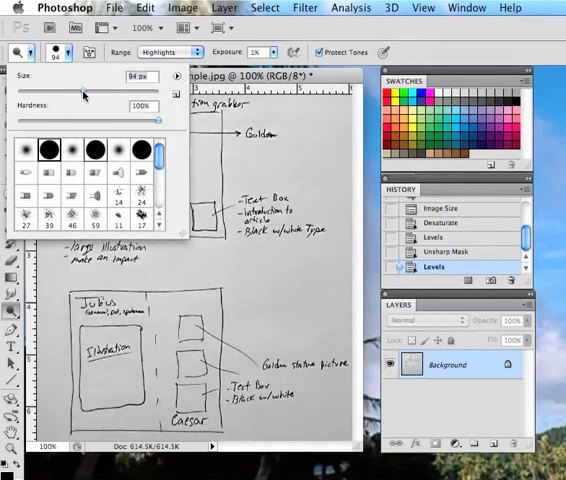
# Enlarge the Dodge brush and lighten the gray background around the sketch to near white
pyautogui.moveTo(85, 90); pyautogui.dragTo(118, 90)
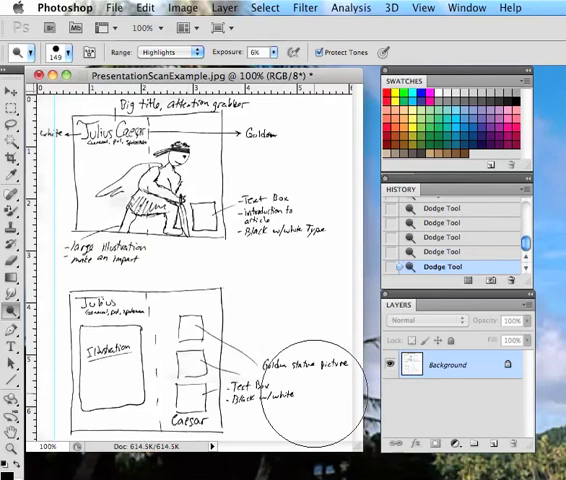
pyautogui.click(182, 8)
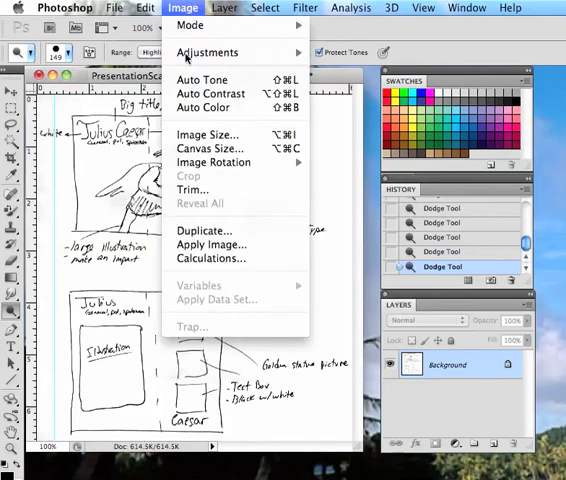
# Extend the canvas height to 7 inches, adding blank space below the sketch
pyautogui.click(183, 8)
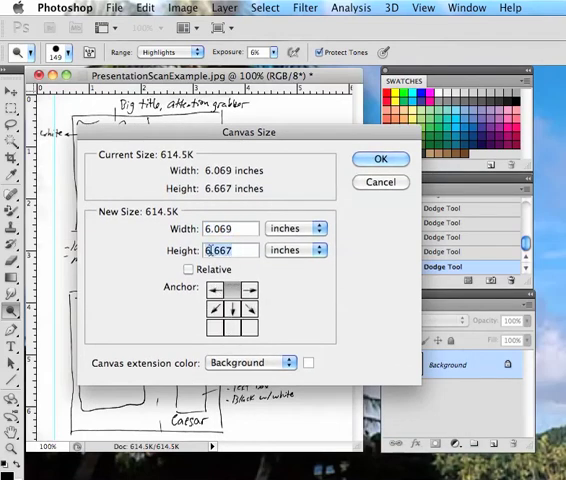
pyautogui.write('7')
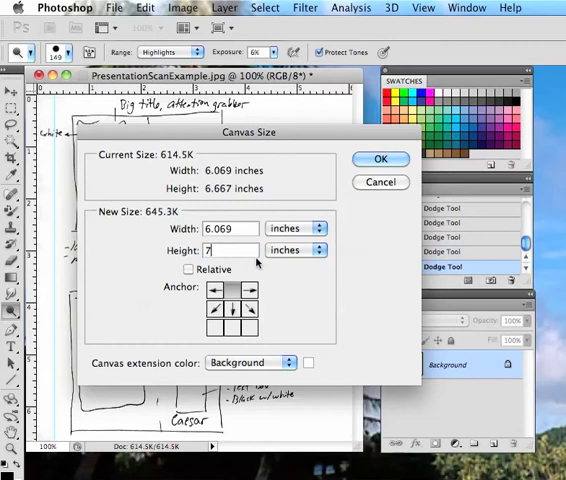
pyautogui.click(381, 159)
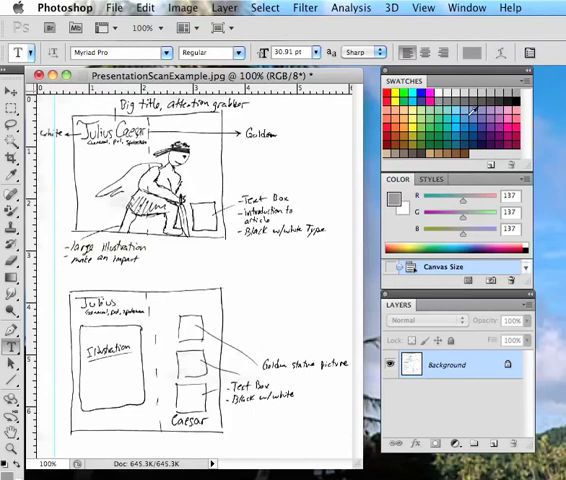
# Start a gray caption below the sketch and choose its font for 'Your Name'
pyautogui.click(273, 440)
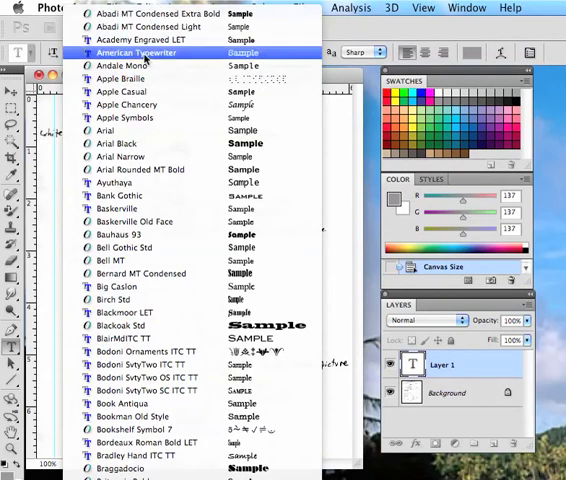
pyautogui.click(105, 131)
pyautogui.write('Your Name')
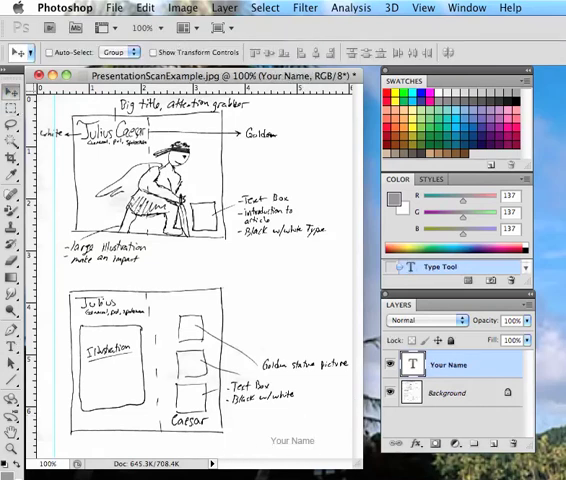
pyautogui.moveTo(85, 277)
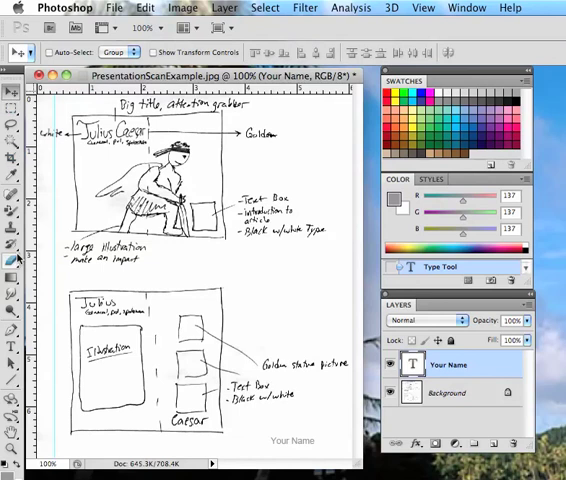
pyautogui.moveTo(14, 258)
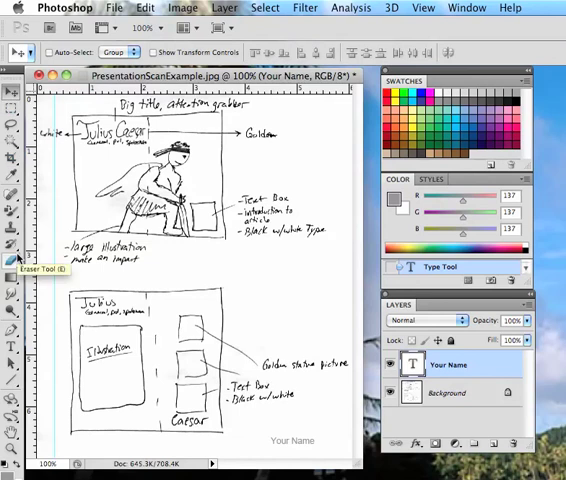
pyautogui.moveTo(329, 362)
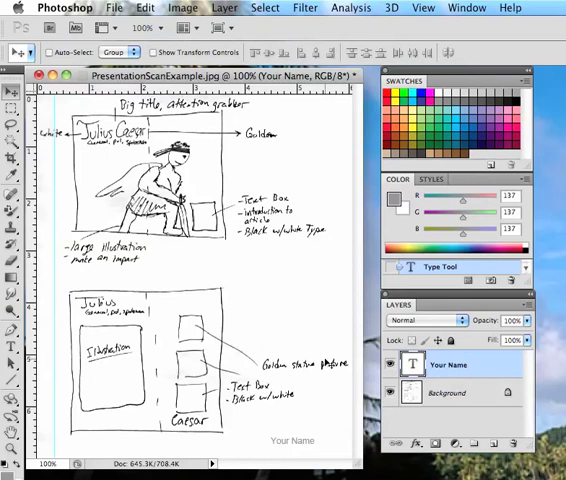
pyautogui.moveTo(472, 365)
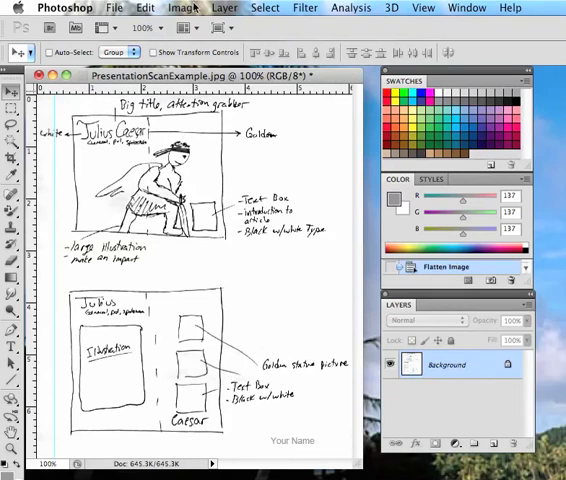
pyautogui.moveTo(419, 383)
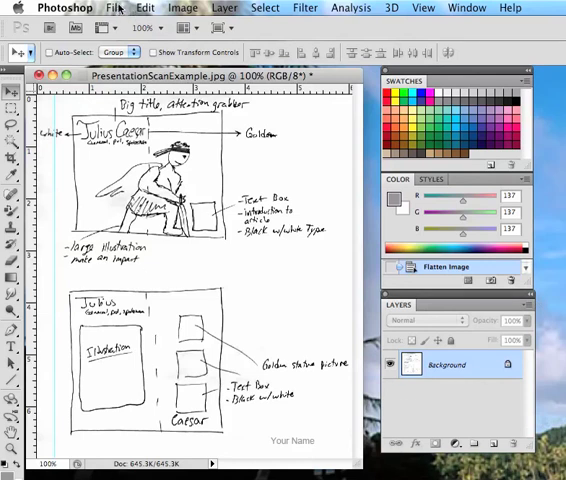
# Begin saving the flattened image from the File menu
pyautogui.click(113, 8)
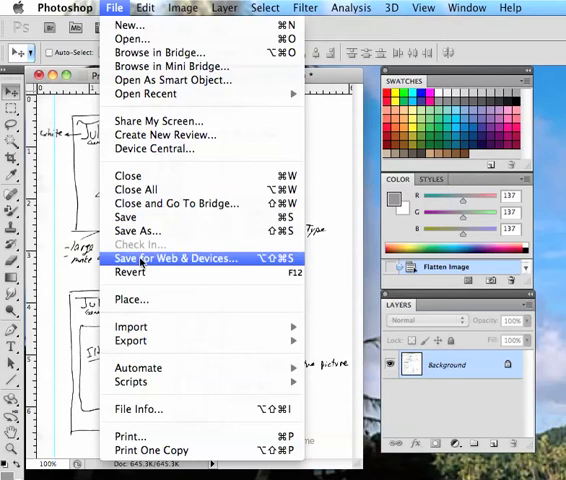
# In Save for Web & Devices, set the JPEG preset to Medium (quality 30, about 24 KB)
pyautogui.click(176, 258)
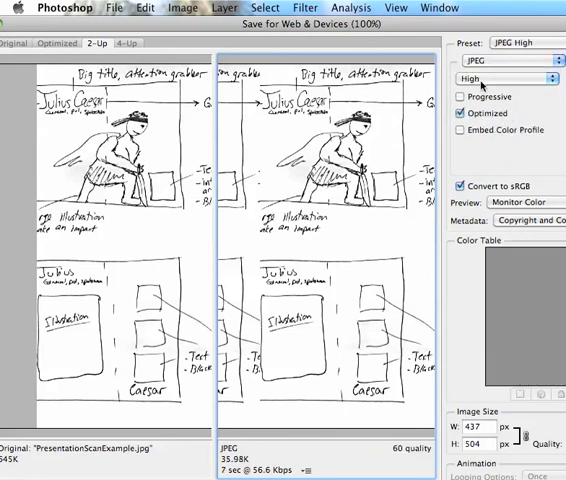
pyautogui.click(505, 78)
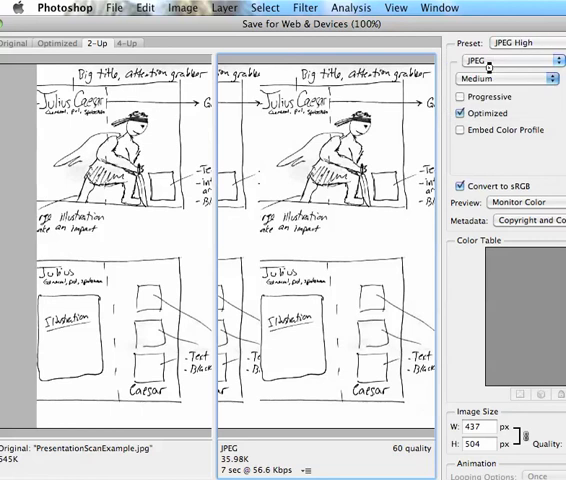
pyautogui.click(525, 43)
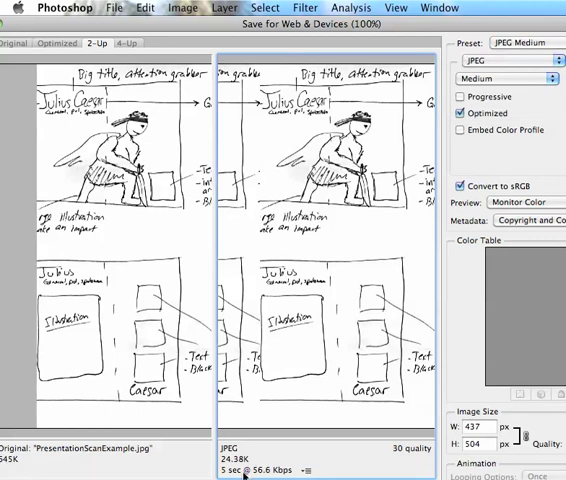
pyautogui.click(505, 79)
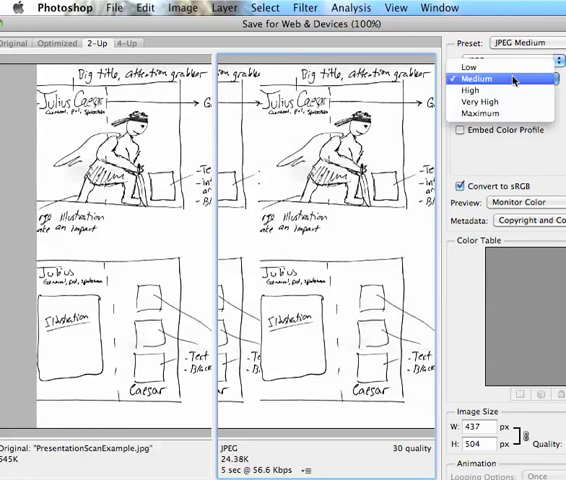